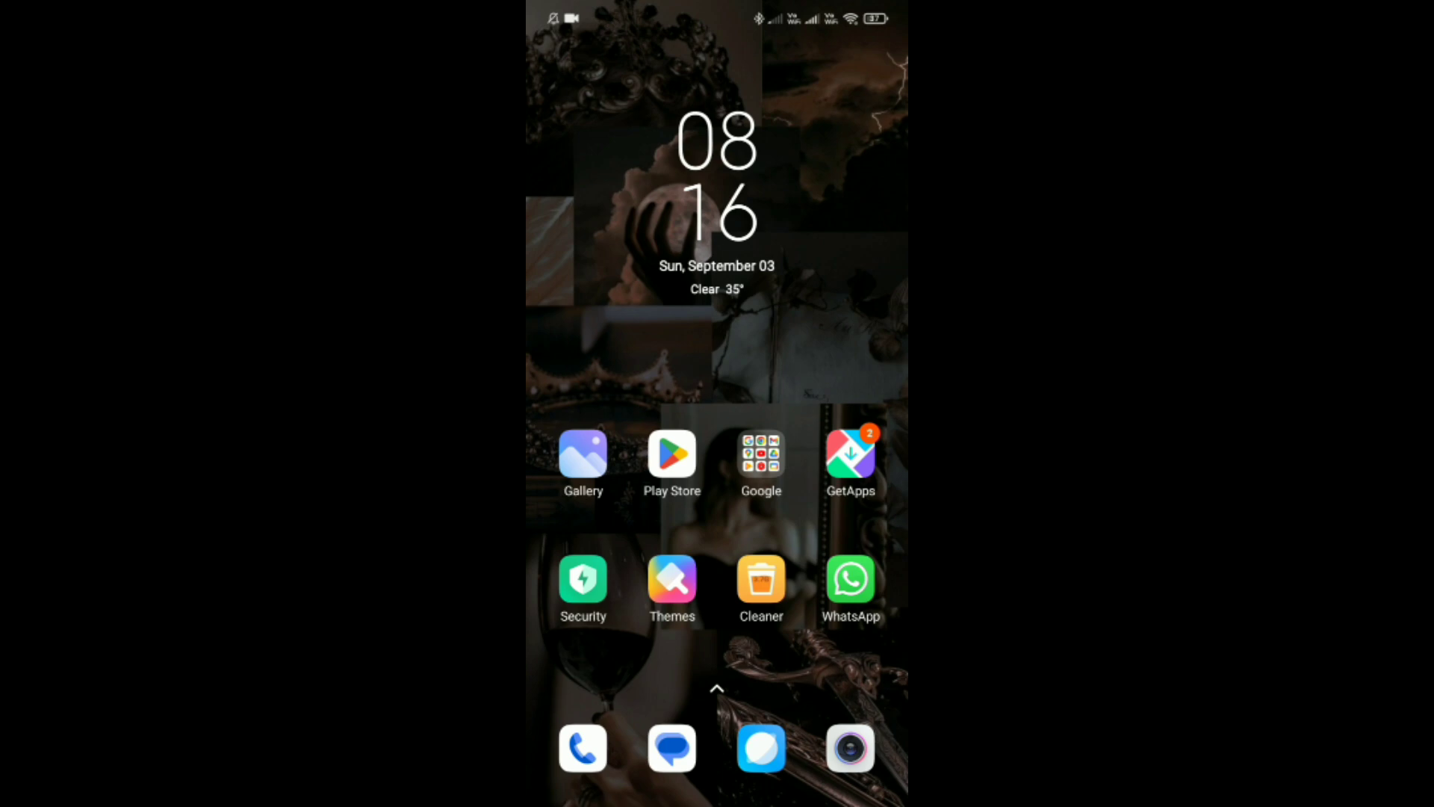
Swipe through the home screen, launch Instagram, and play Your story.
{"action": "scroll", "scroll_direction": "left", "scroll_amount": 3}
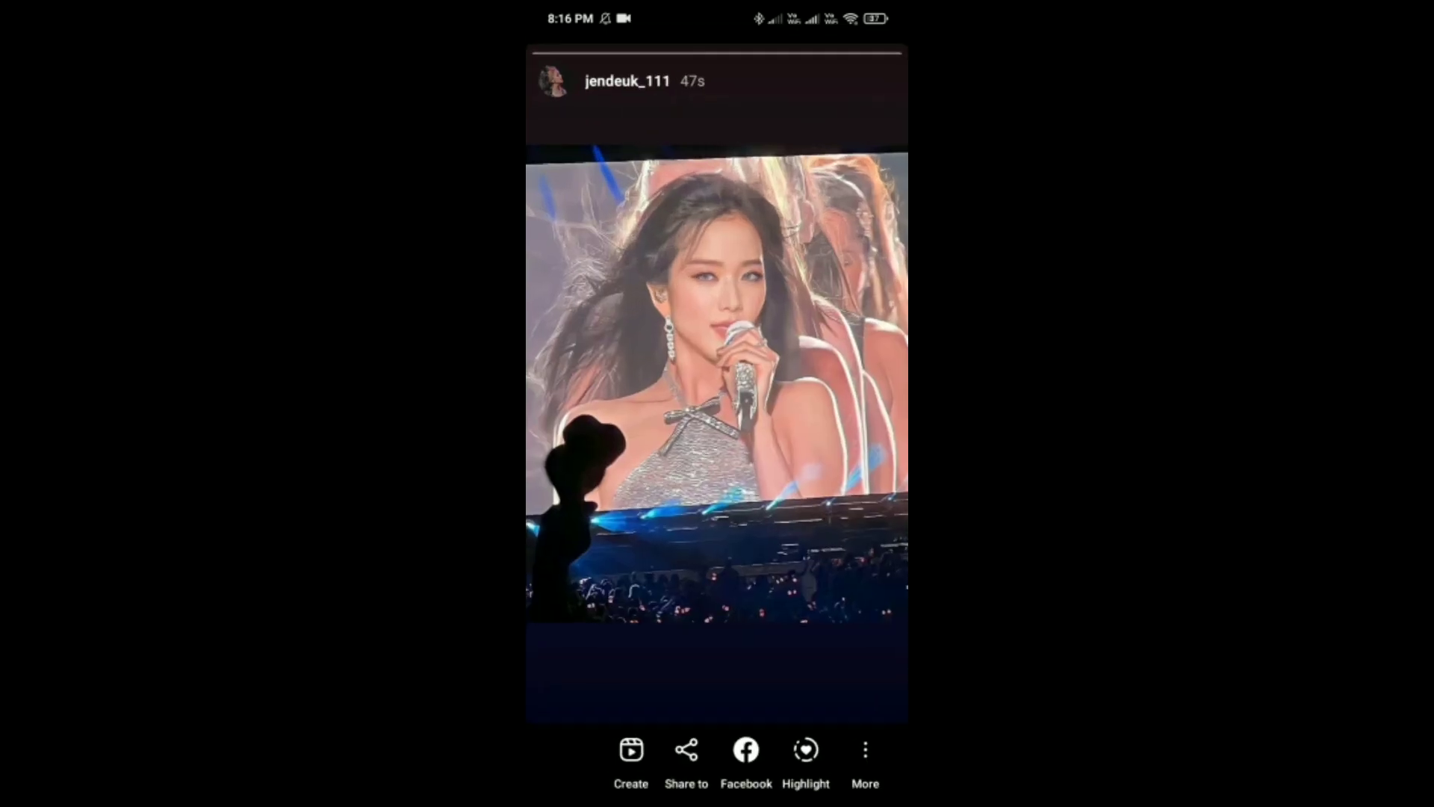
{"action": "left_click", "coordinate": [630, 749]}
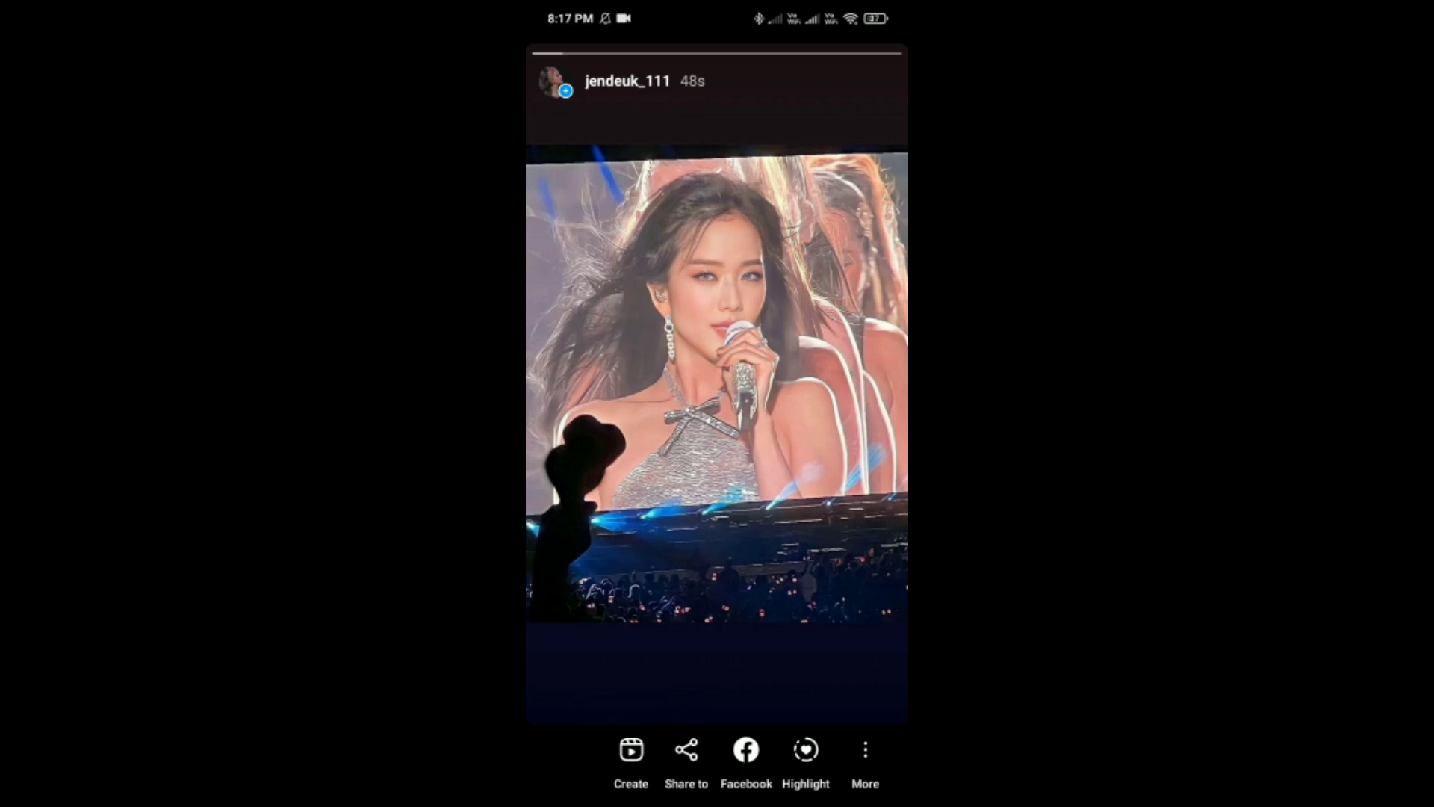
Open the story's More options to reach the Delete confirmation.
{"action": "left_click", "coordinate": [864, 750]}
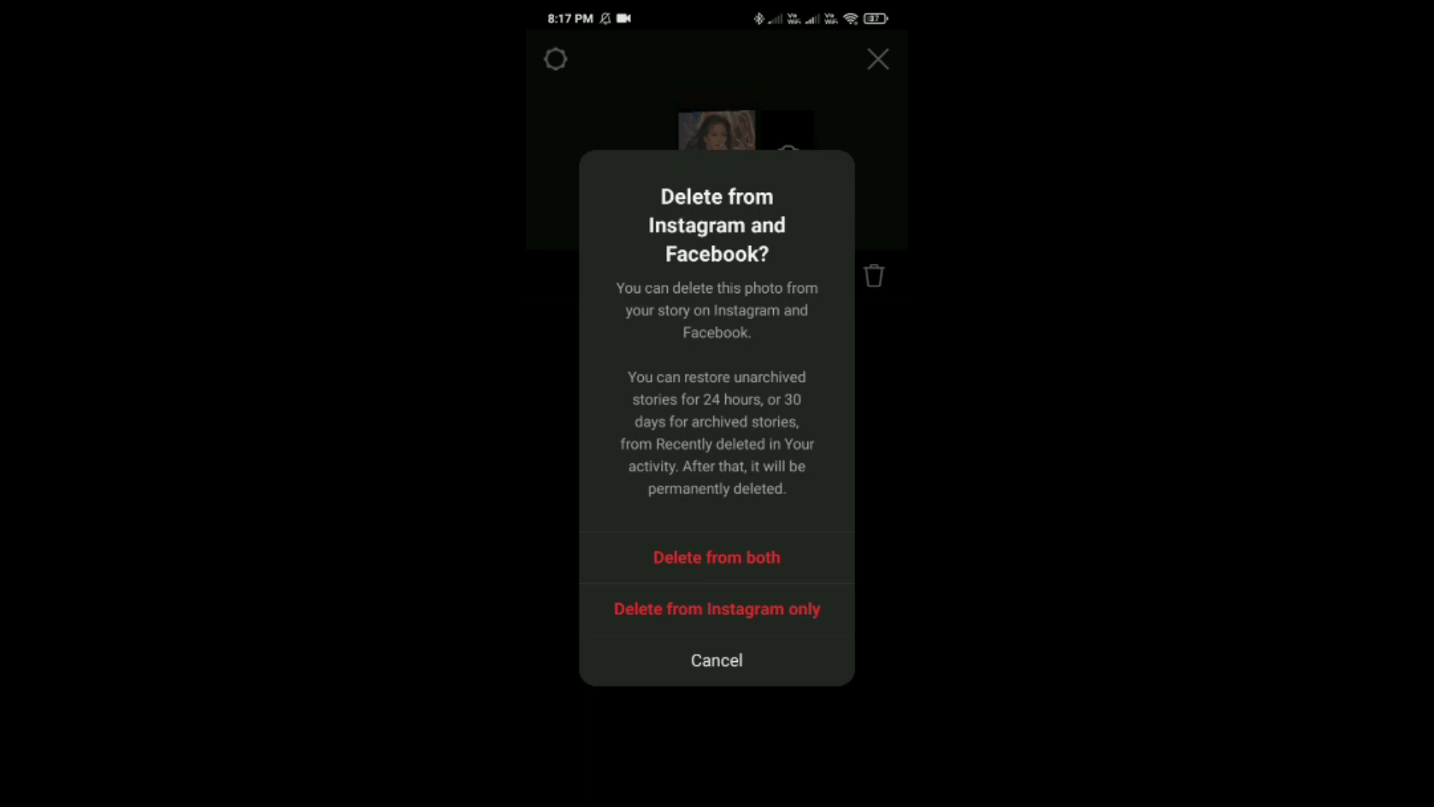
Confirm 'Delete from both' to remove the story from Instagram and Facebook.
{"action": "left_click", "coordinate": [716, 558]}
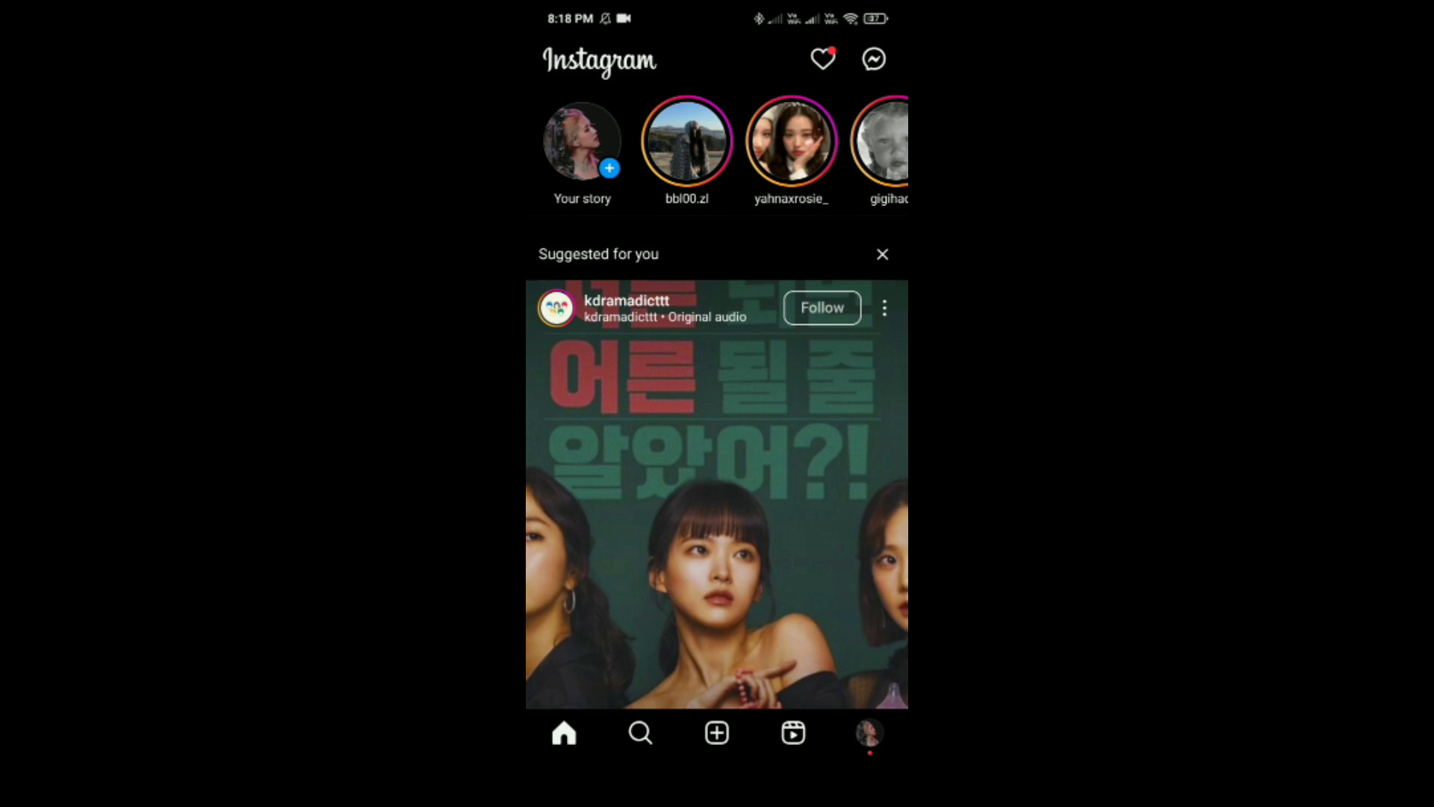